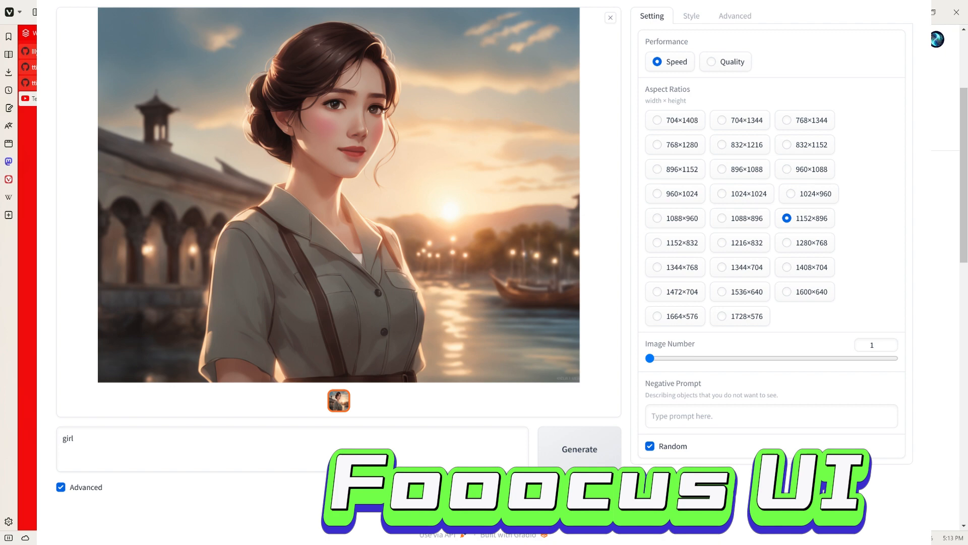
Step: Show the Tech-Practice channel's Videos list, with the Fooocus SDXL tutorial first
{"action": "left_click", "coordinate": [61, 98]}
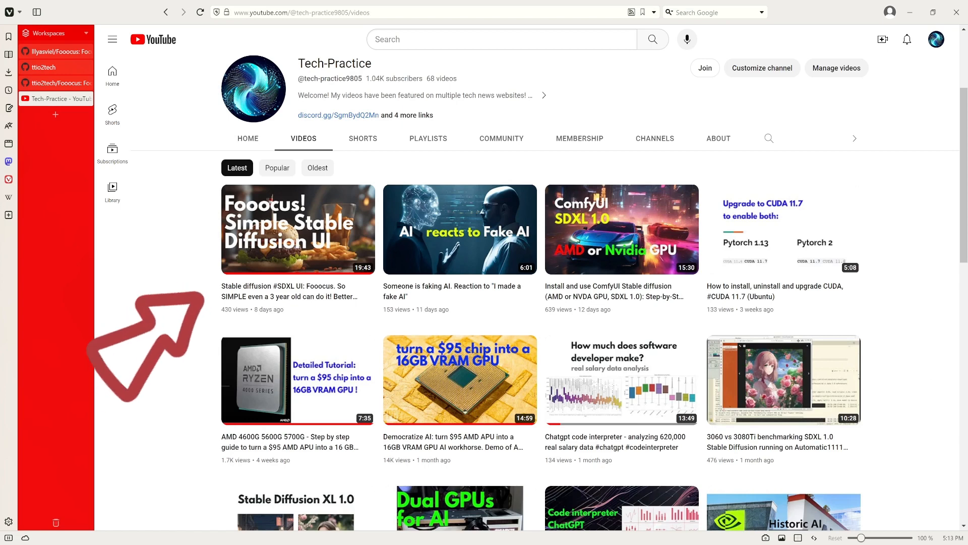
{"action": "mouse_move", "coordinate": [300, 246]}
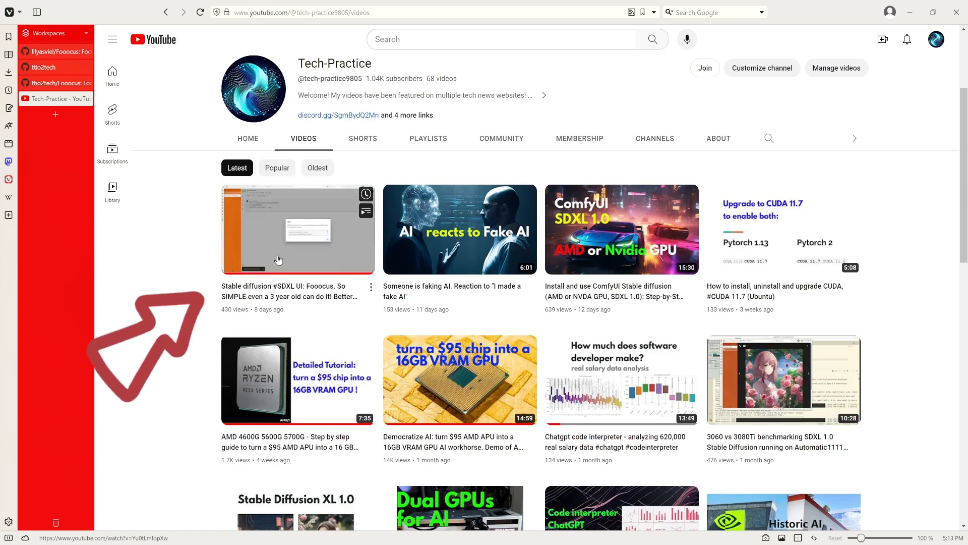
{"action": "mouse_move", "coordinate": [286, 295]}
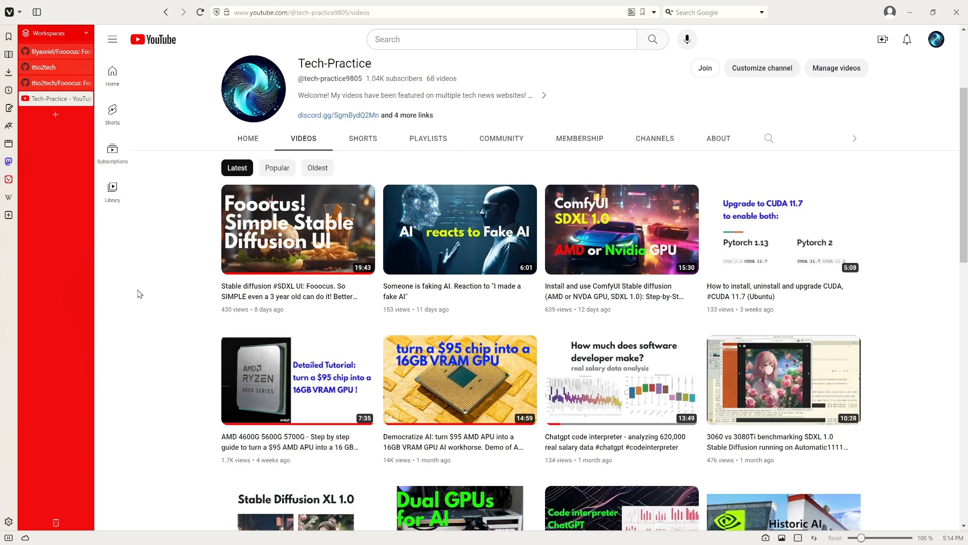
{"action": "mouse_move", "coordinate": [56, 83]}
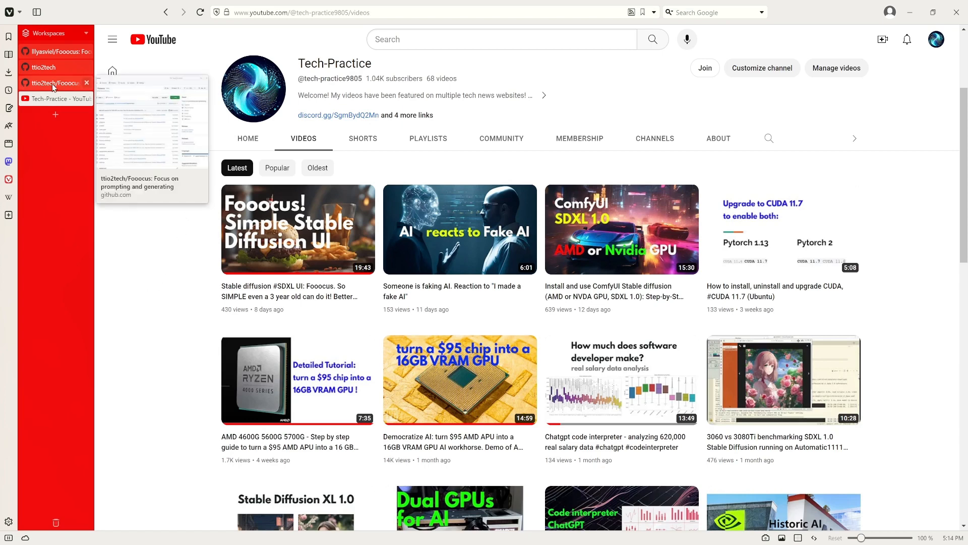
Step: Open lllyasviel/Fooocus and its 424-commit history on main
{"action": "left_click", "coordinate": [53, 52]}
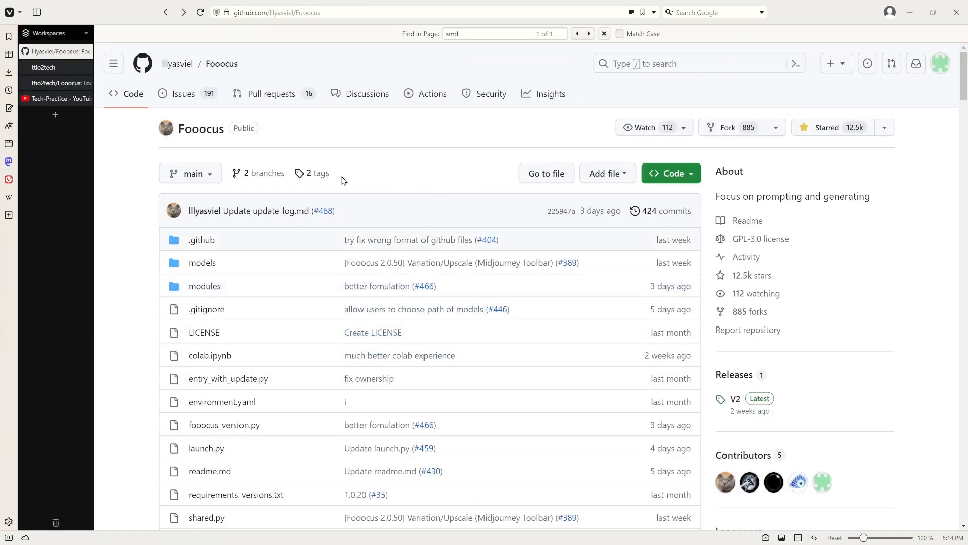
{"action": "mouse_move", "coordinate": [424, 187]}
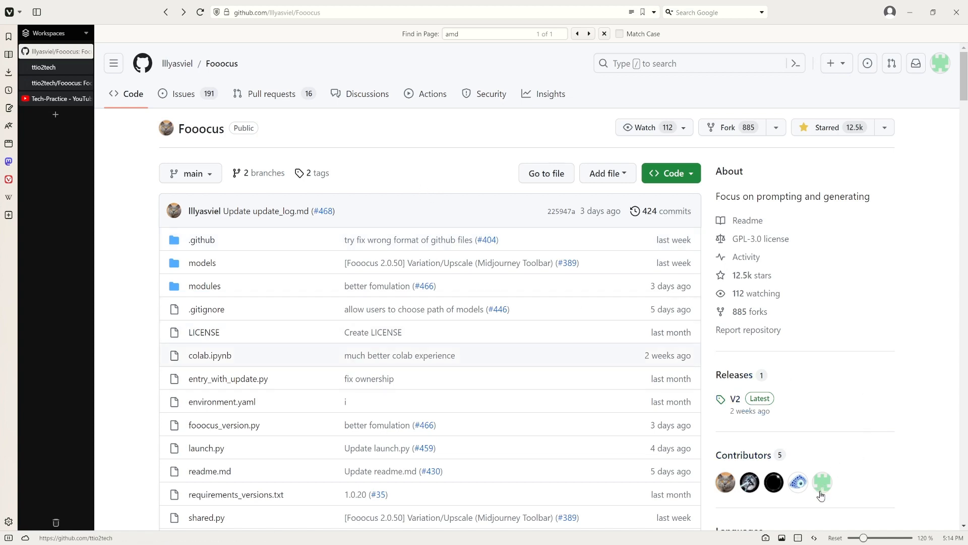
{"action": "mouse_move", "coordinate": [822, 482]}
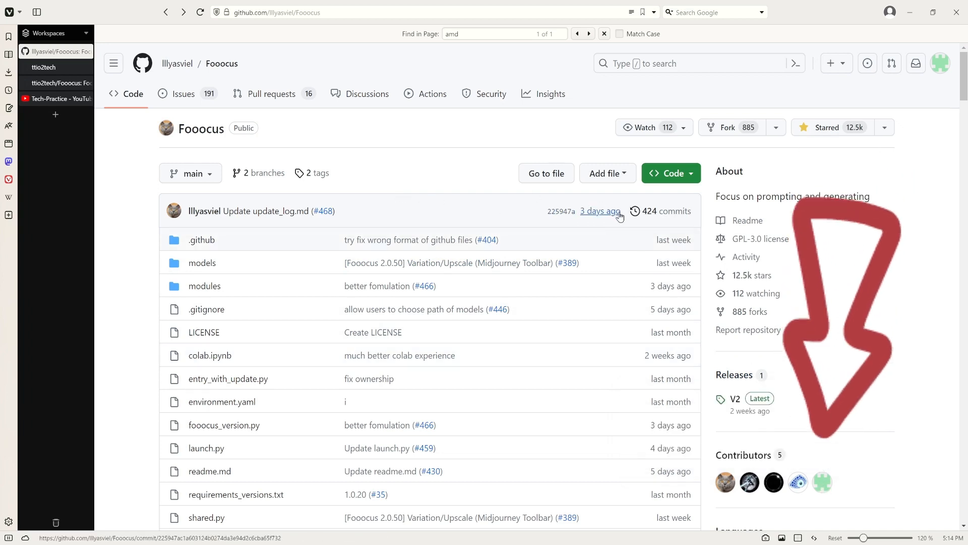
{"action": "mouse_move", "coordinate": [666, 211]}
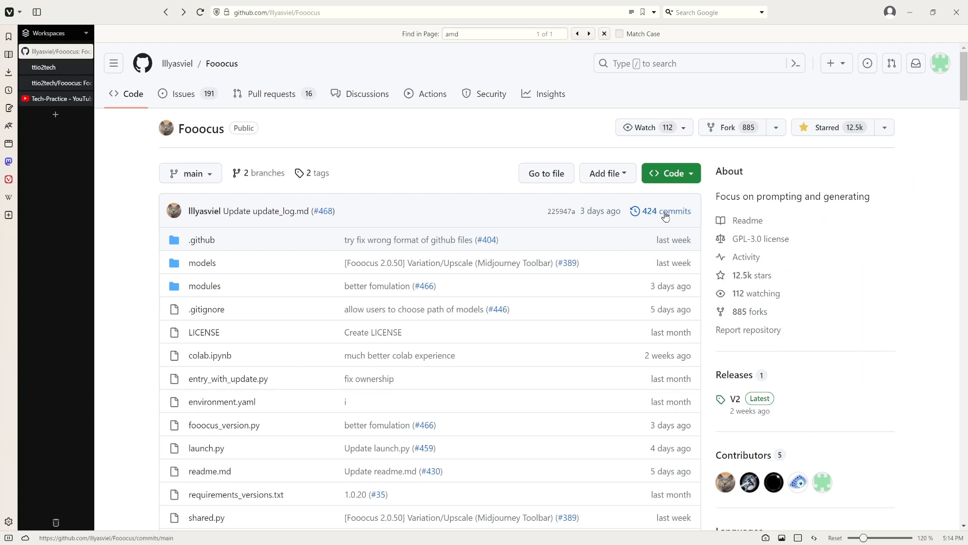
{"action": "left_click", "coordinate": [666, 211]}
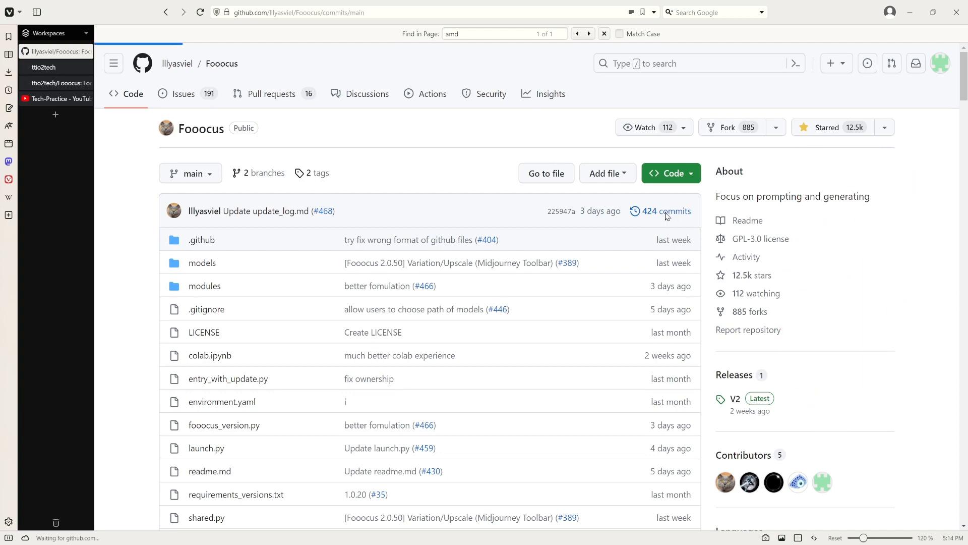
Step: Scroll the commit history down to the Sep 16, 2023 'add support for AMD GPU on Linux' commit
{"action": "left_click", "coordinate": [666, 211]}
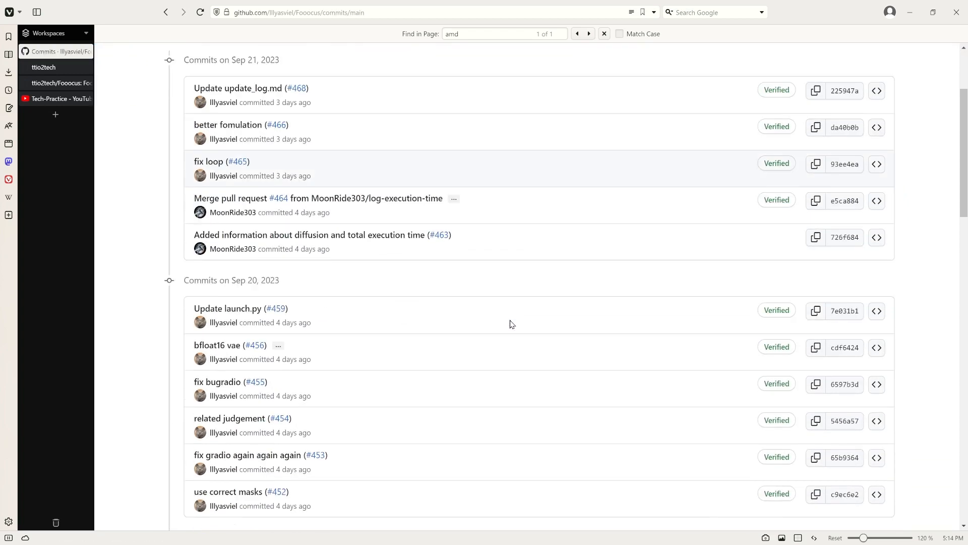
{"action": "scroll", "scroll_direction": "down", "scroll_amount": 3}
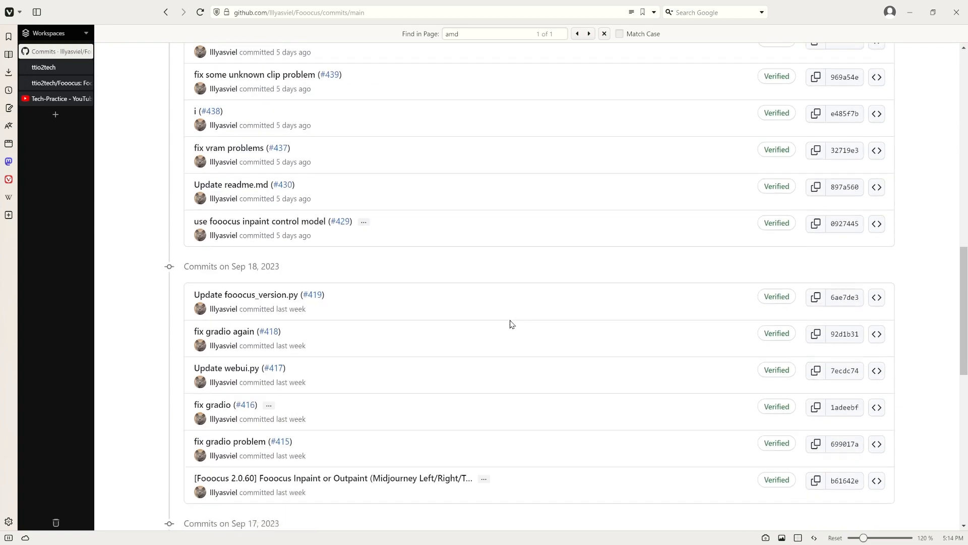
{"action": "scroll", "scroll_direction": "down", "scroll_amount": 3}
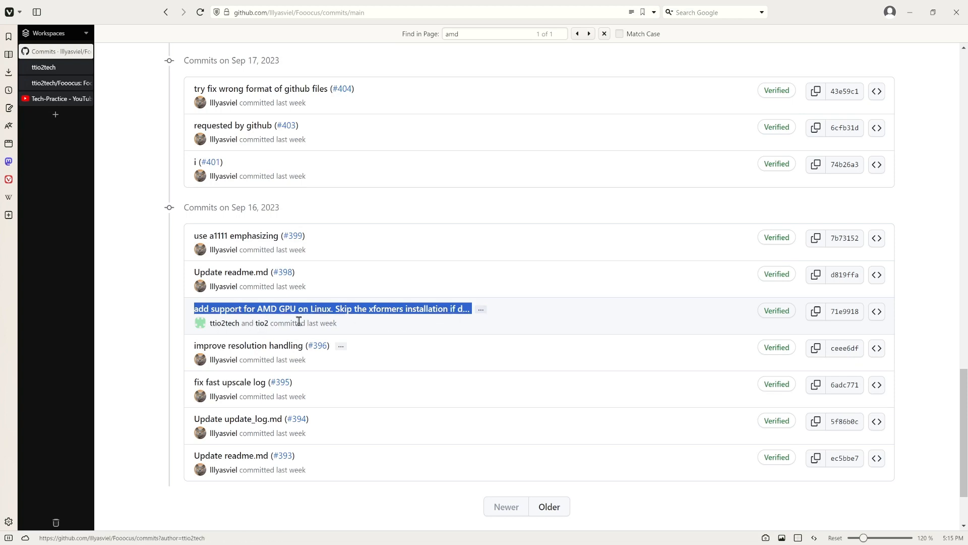
Step: Open the AMD GPU commit and highlight 'xformers' in launch.py's detect_gpu_type code
{"action": "left_click", "coordinate": [331, 308]}
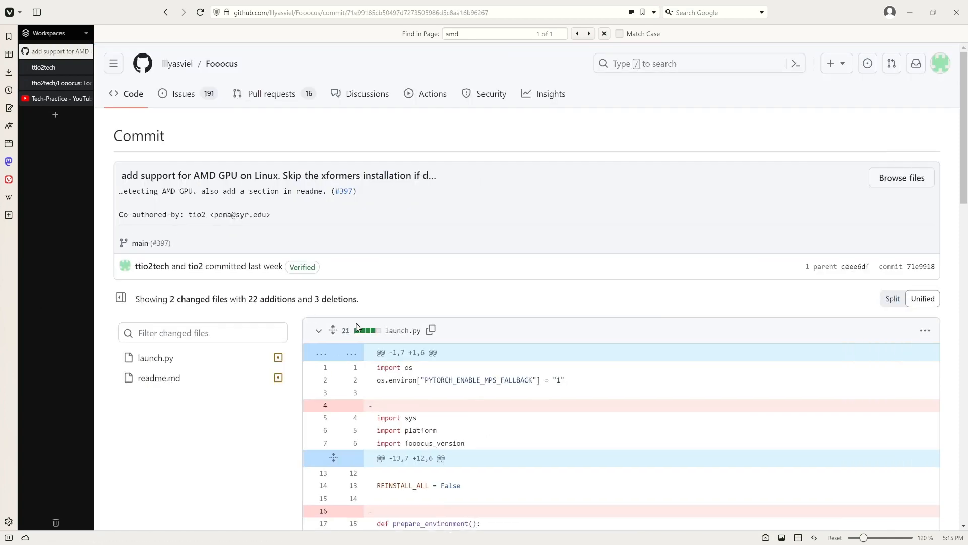
{"action": "mouse_move", "coordinate": [377, 324]}
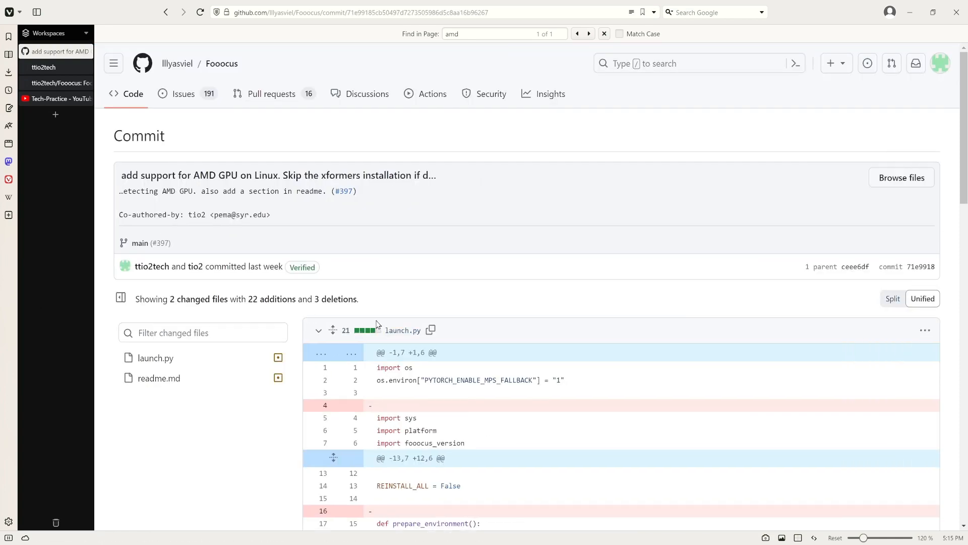
{"action": "scroll", "scroll_direction": "down", "scroll_amount": 3}
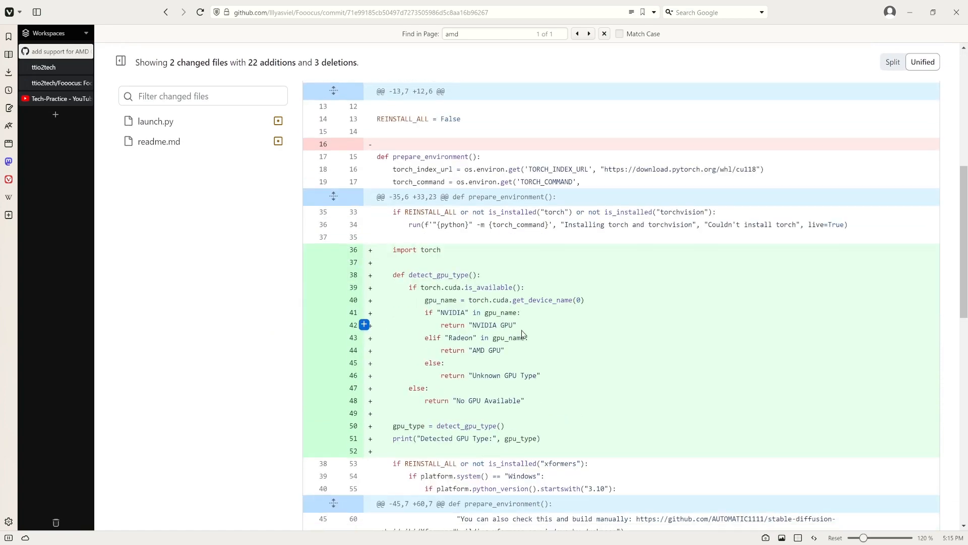
{"action": "scroll", "scroll_direction": "up", "scroll_amount": 3}
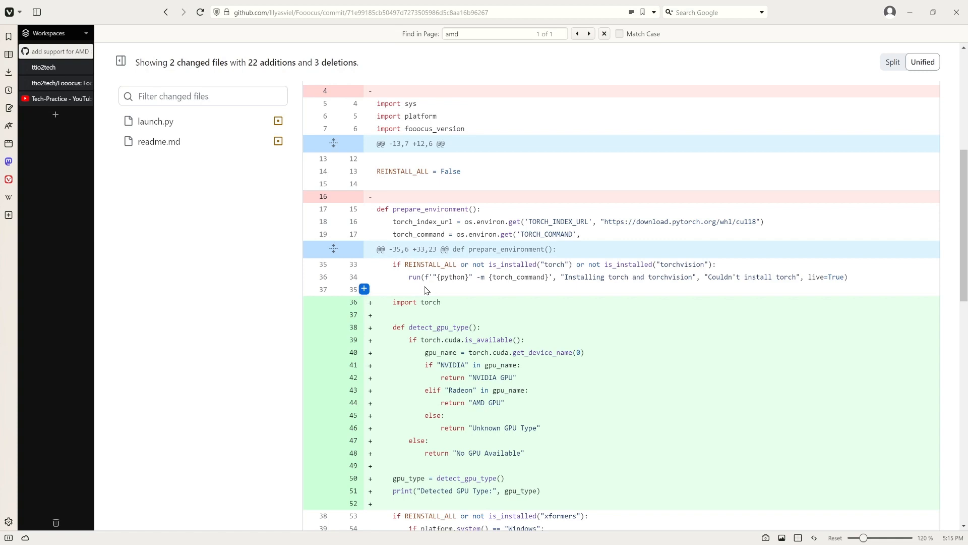
{"action": "mouse_move", "coordinate": [536, 352]}
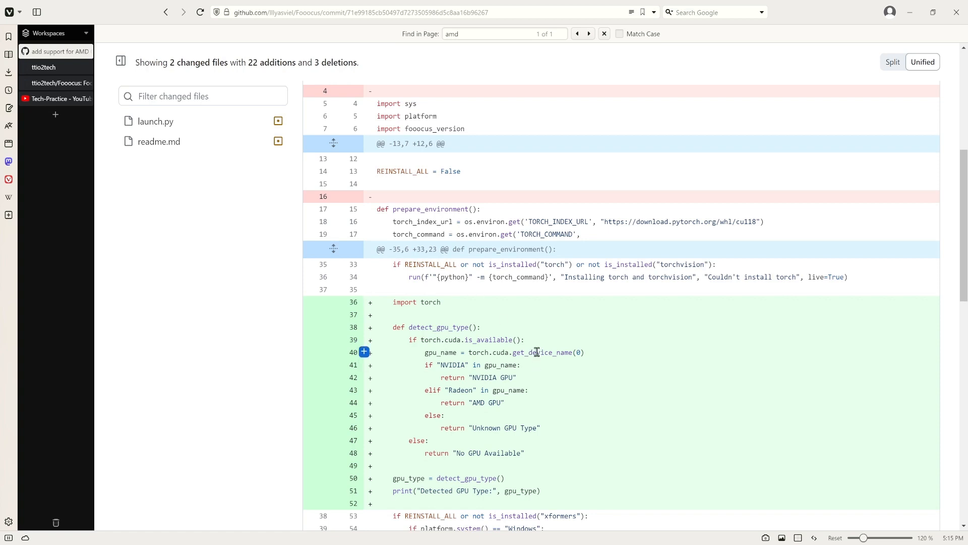
{"action": "scroll", "scroll_direction": "down", "scroll_amount": 3}
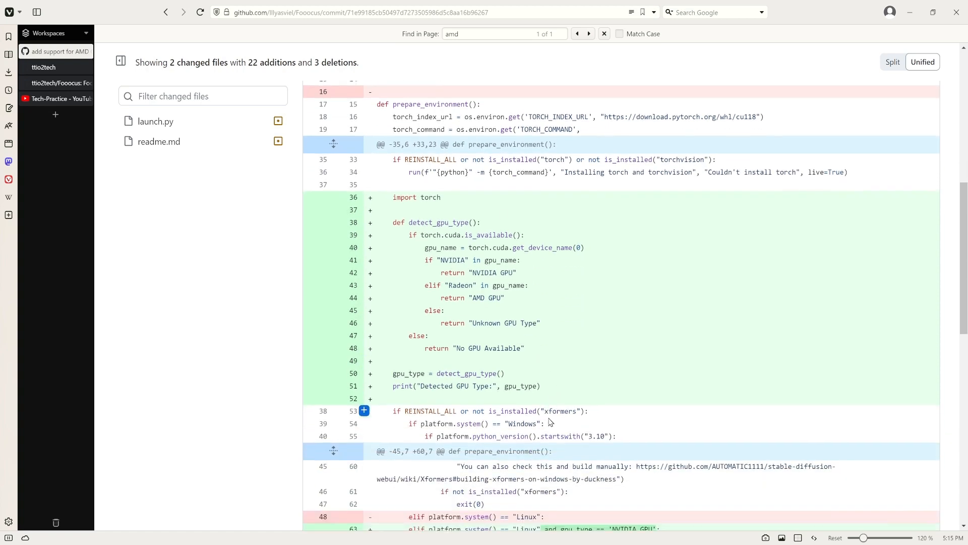
{"action": "scroll", "scroll_direction": "up", "scroll_amount": 3}
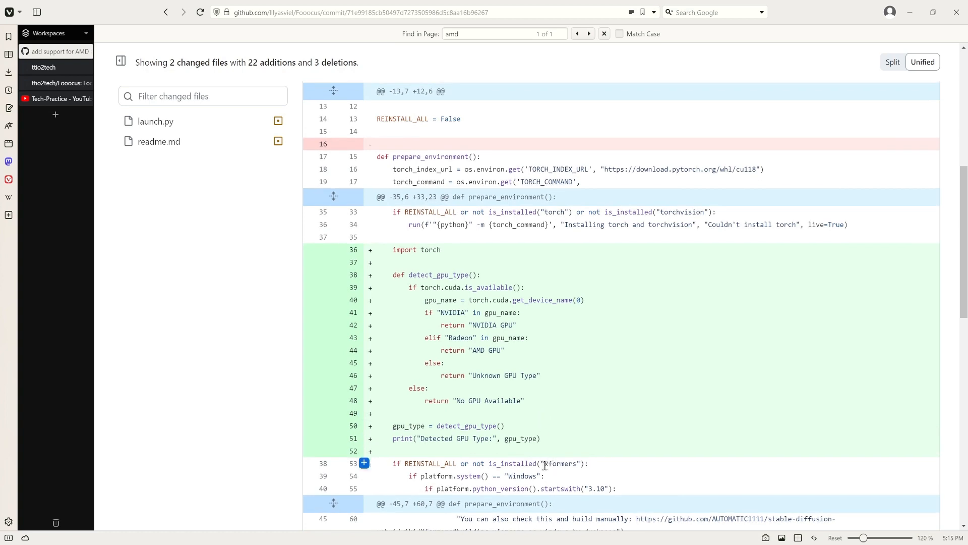
{"action": "double_click", "coordinate": [558, 463]}
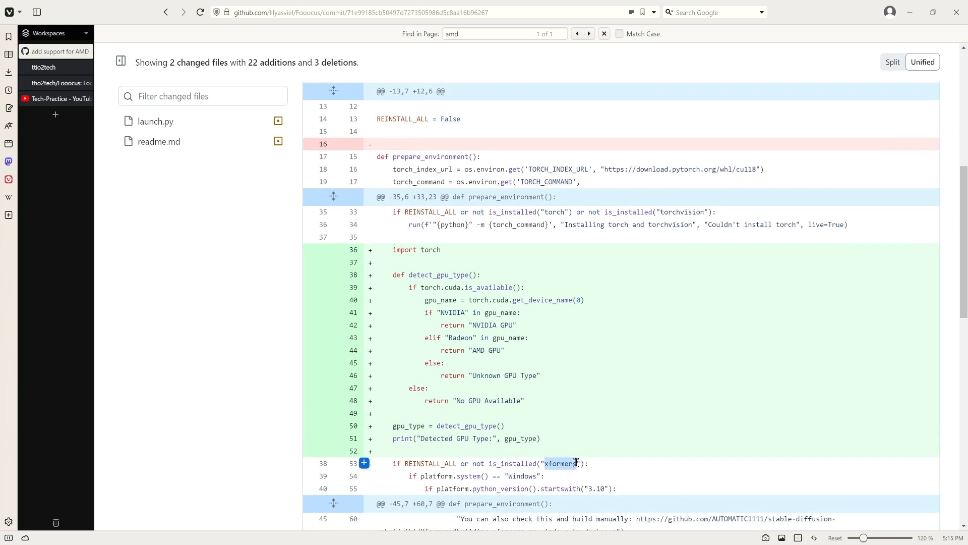
{"action": "mouse_move", "coordinate": [581, 473]}
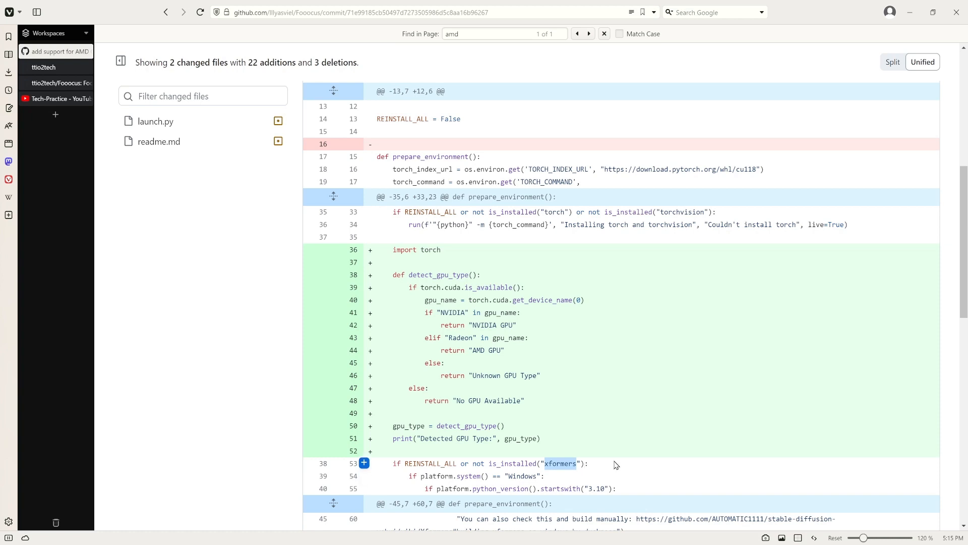
{"action": "mouse_move", "coordinate": [561, 477]}
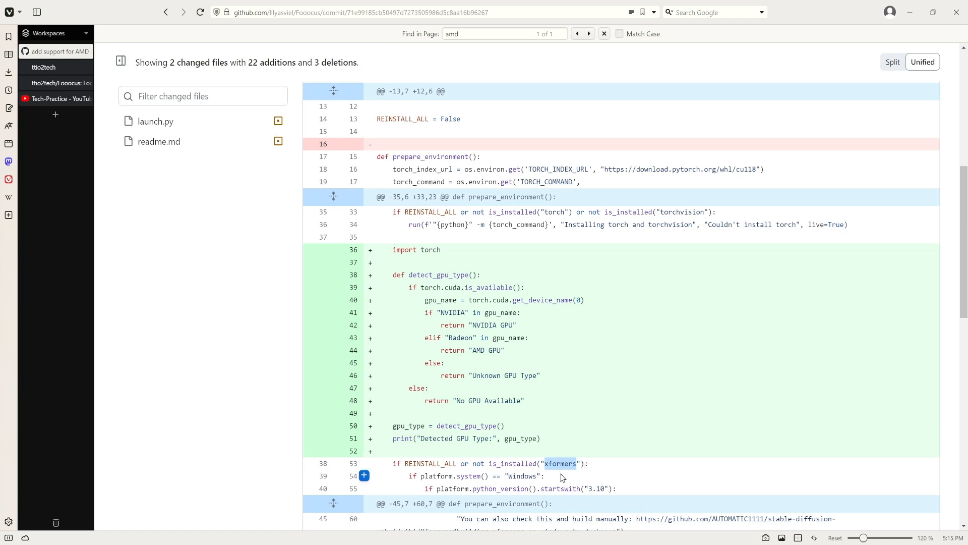
{"action": "mouse_move", "coordinate": [551, 479]}
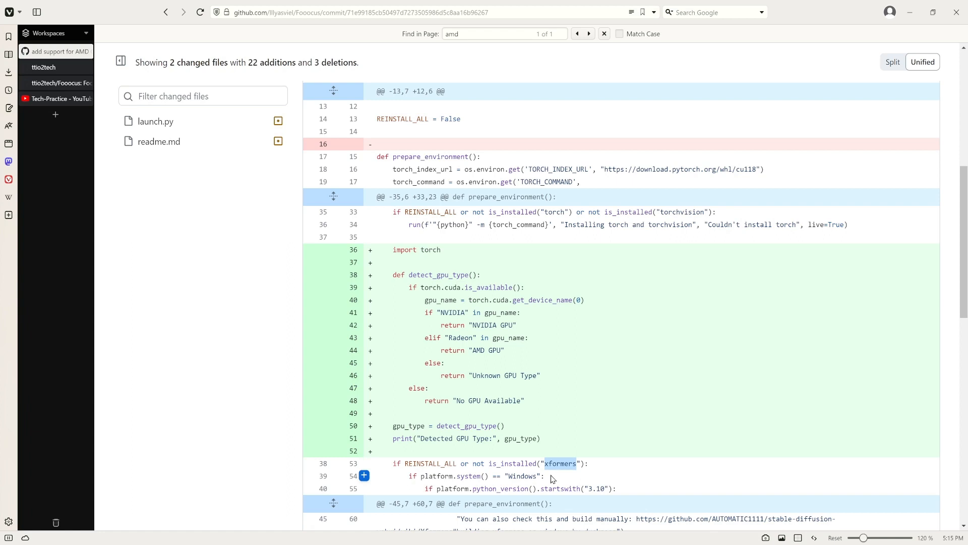
{"action": "scroll", "scroll_direction": "up", "scroll_amount": 3}
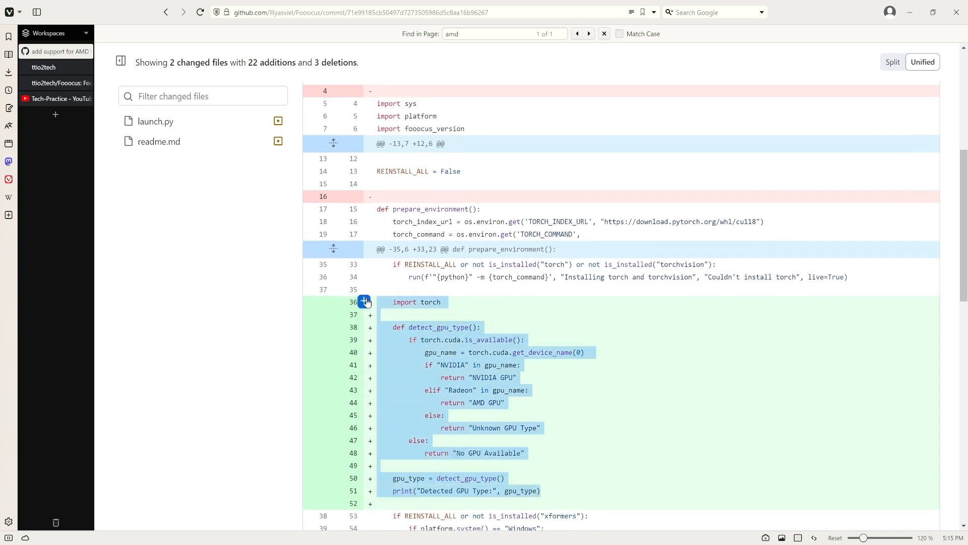
{"action": "mouse_move", "coordinate": [493, 339]}
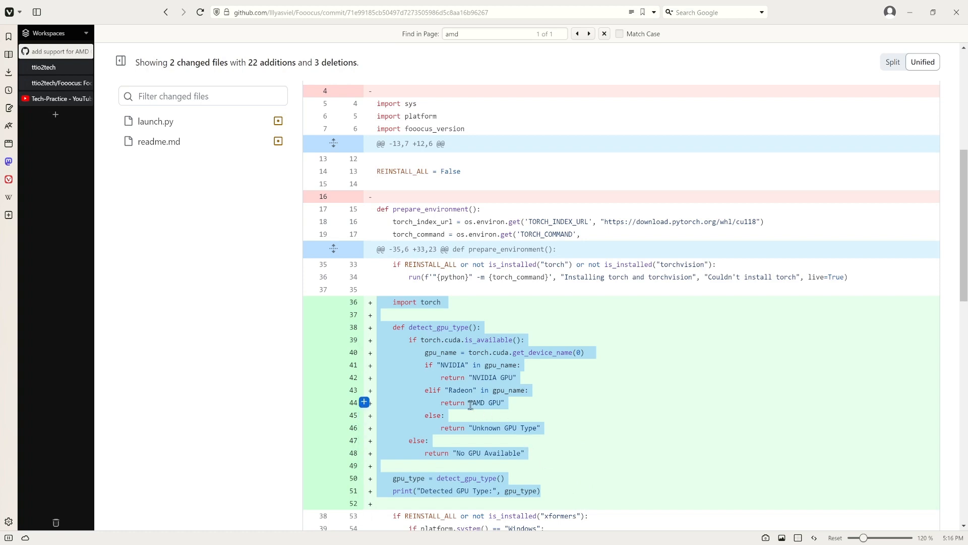
{"action": "mouse_move", "coordinate": [480, 413]}
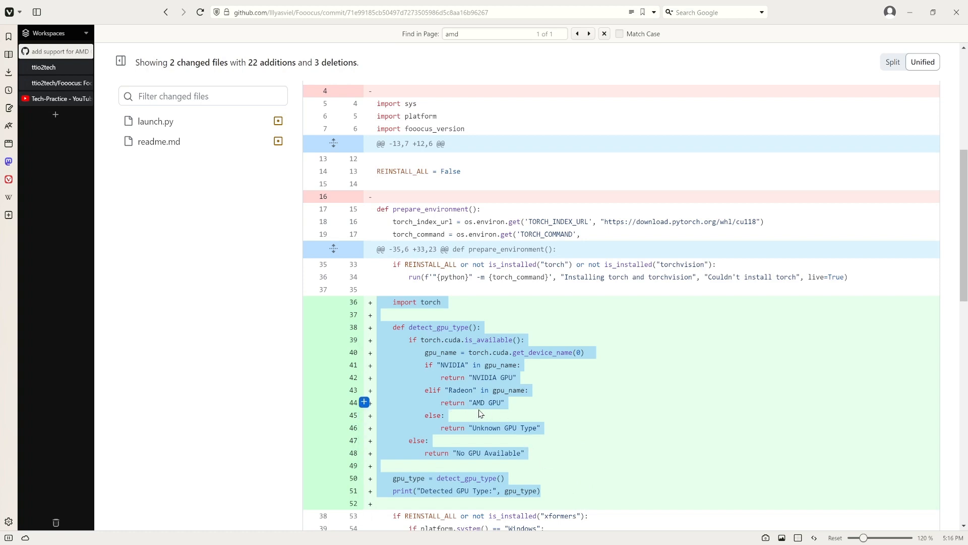
{"action": "scroll", "scroll_direction": "down", "scroll_amount": 3}
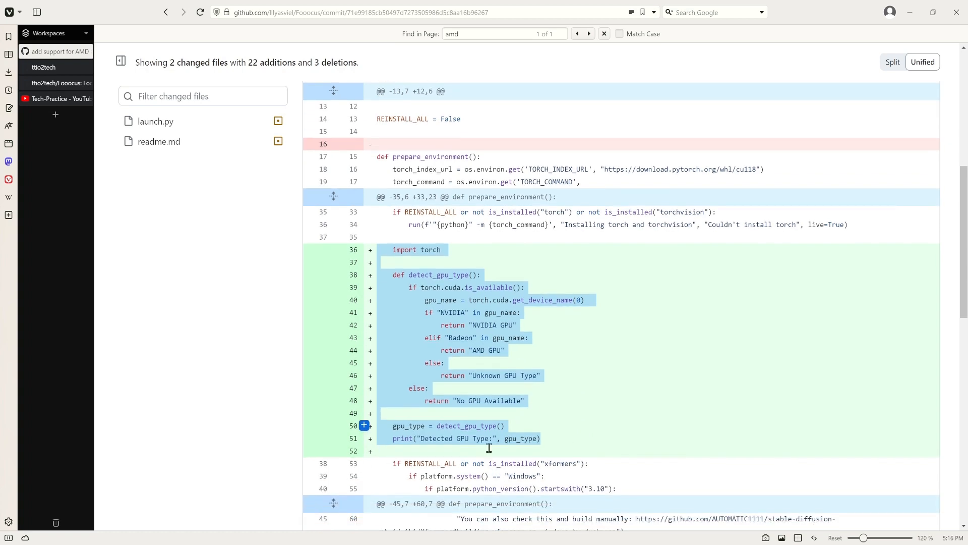
{"action": "scroll", "scroll_direction": "down", "scroll_amount": 3}
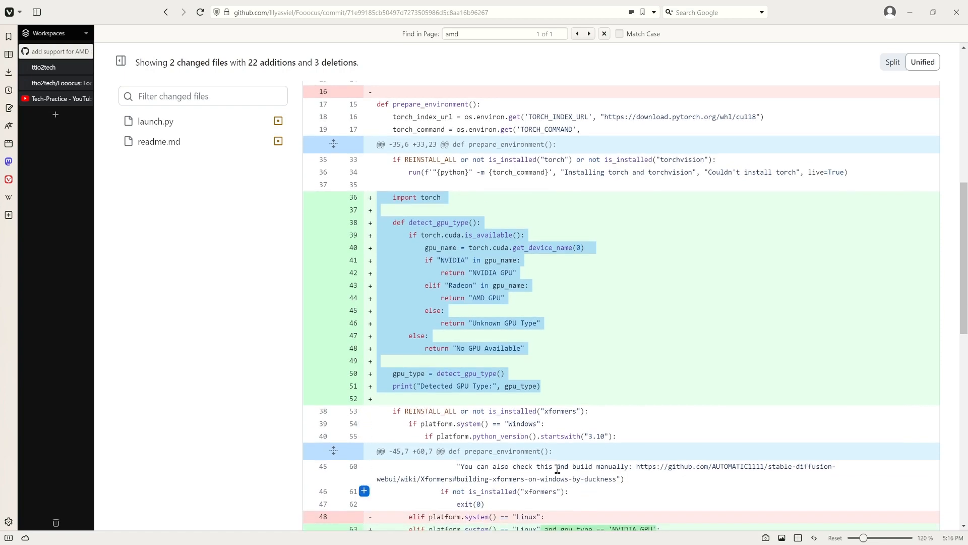
{"action": "mouse_move", "coordinate": [400, 264]}
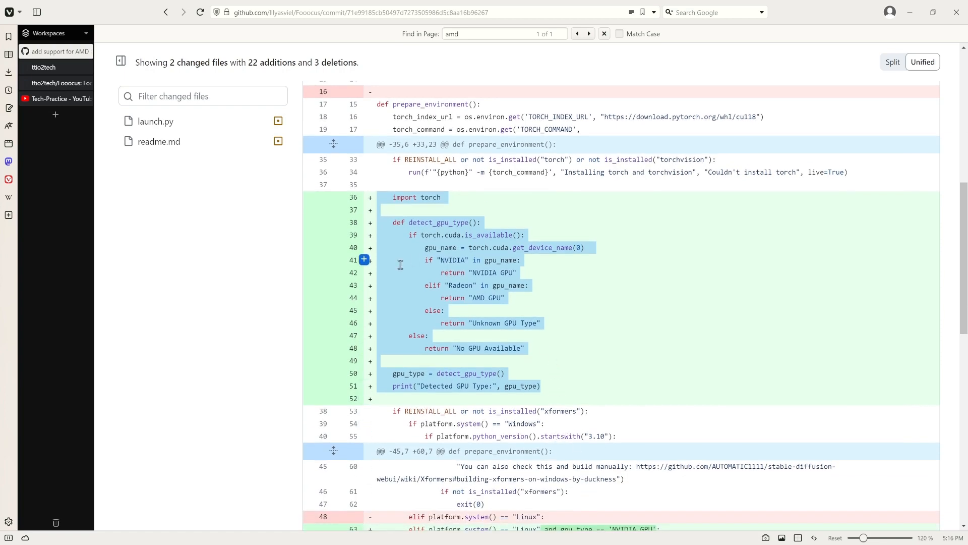
{"action": "scroll", "scroll_direction": "up", "scroll_amount": 3}
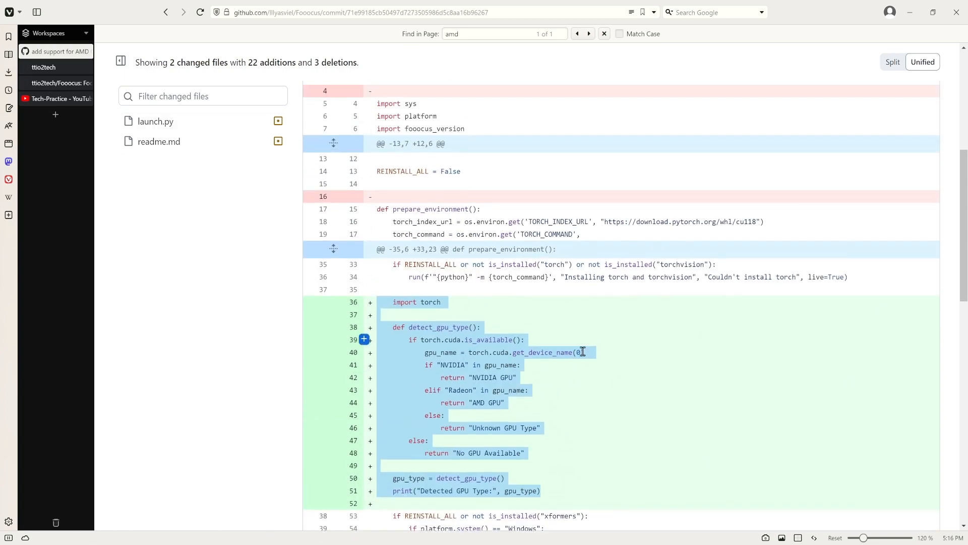
{"action": "mouse_move", "coordinate": [599, 346]}
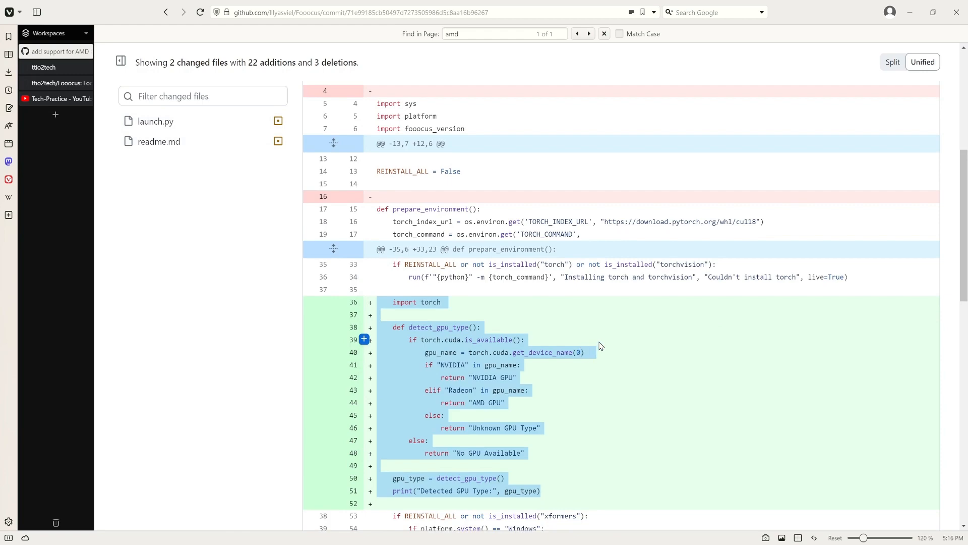
{"action": "scroll", "scroll_direction": "down", "scroll_amount": 3}
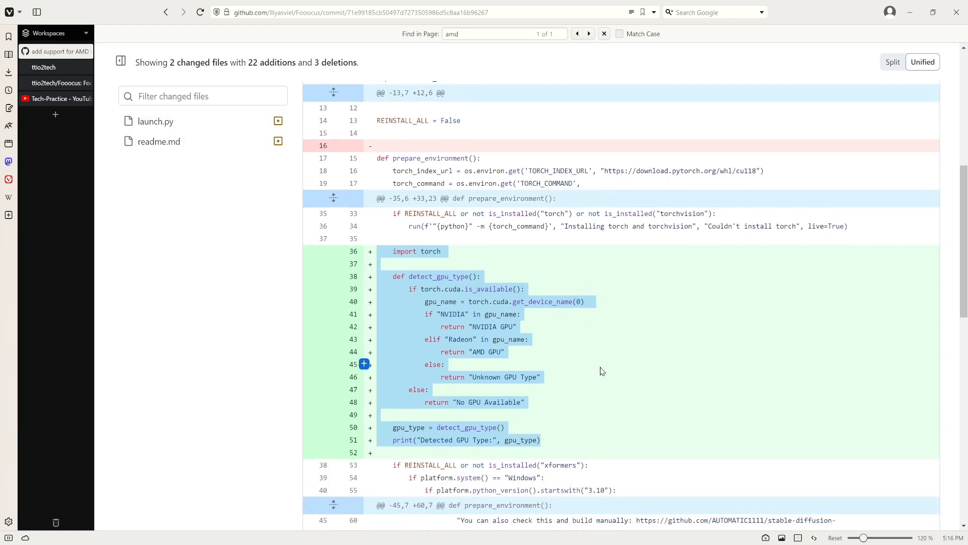
{"action": "scroll", "scroll_direction": "down", "scroll_amount": 3}
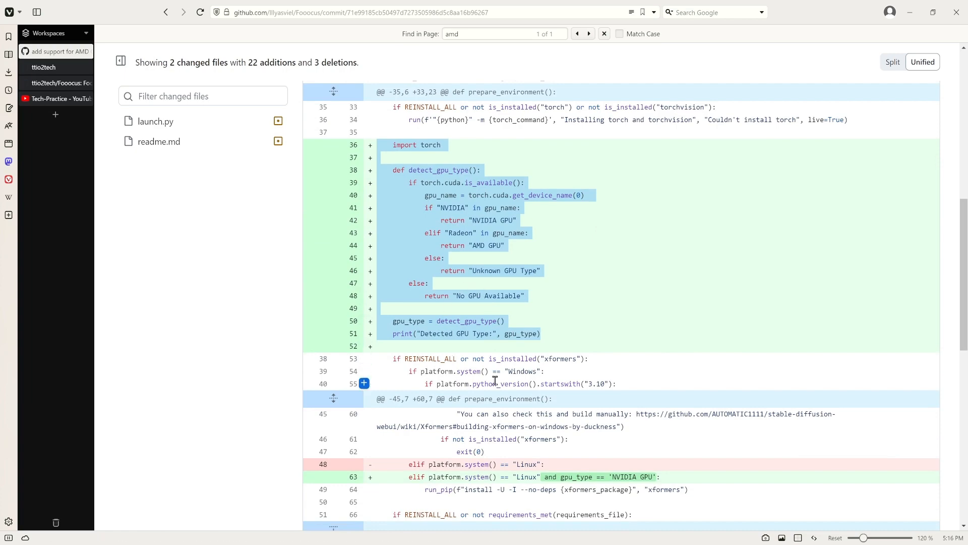
{"action": "mouse_move", "coordinate": [375, 178]}
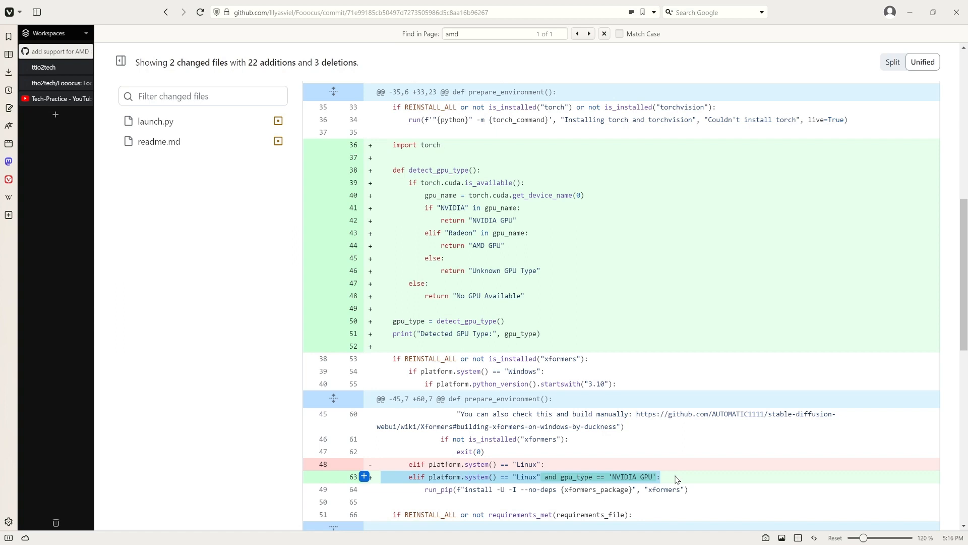
{"action": "scroll", "scroll_direction": "down", "scroll_amount": 3}
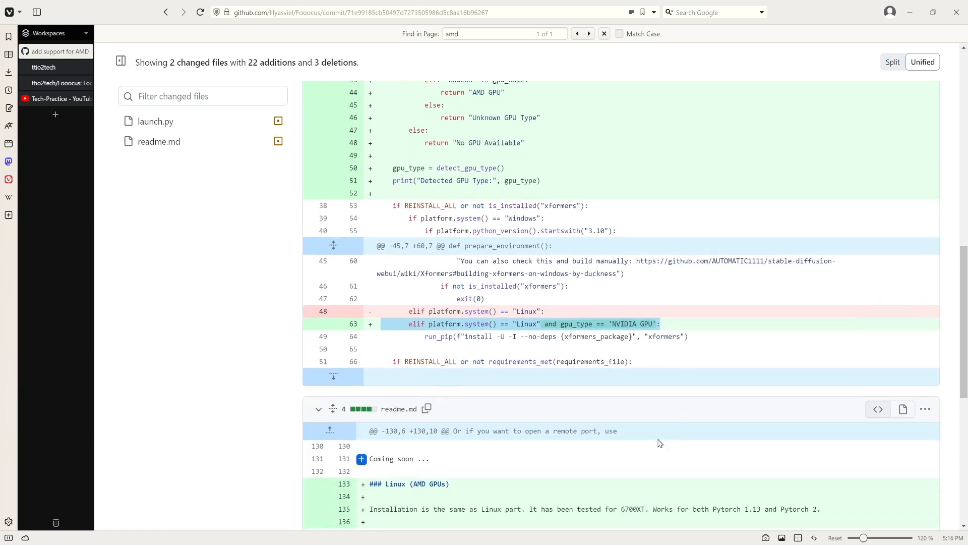
{"action": "scroll", "scroll_direction": "down", "scroll_amount": 3}
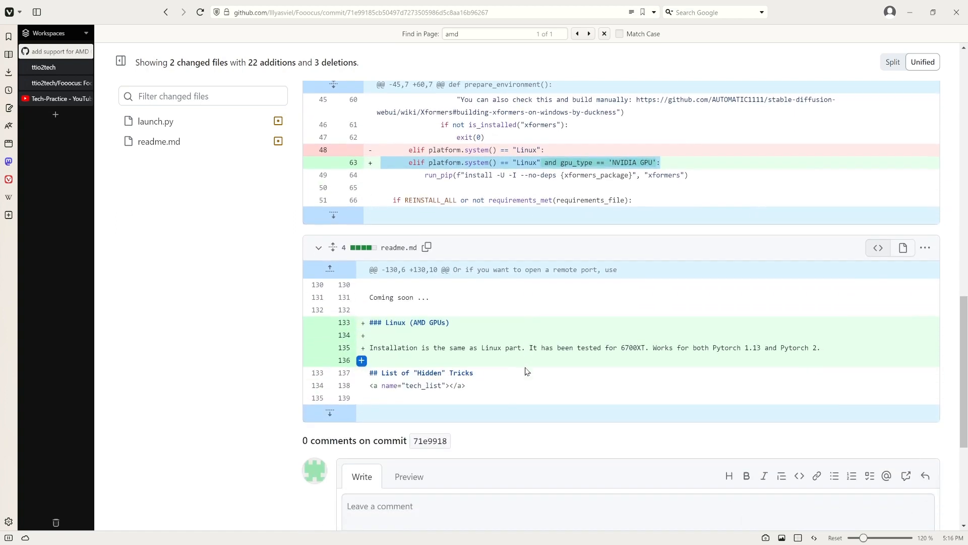
{"action": "mouse_move", "coordinate": [426, 343]}
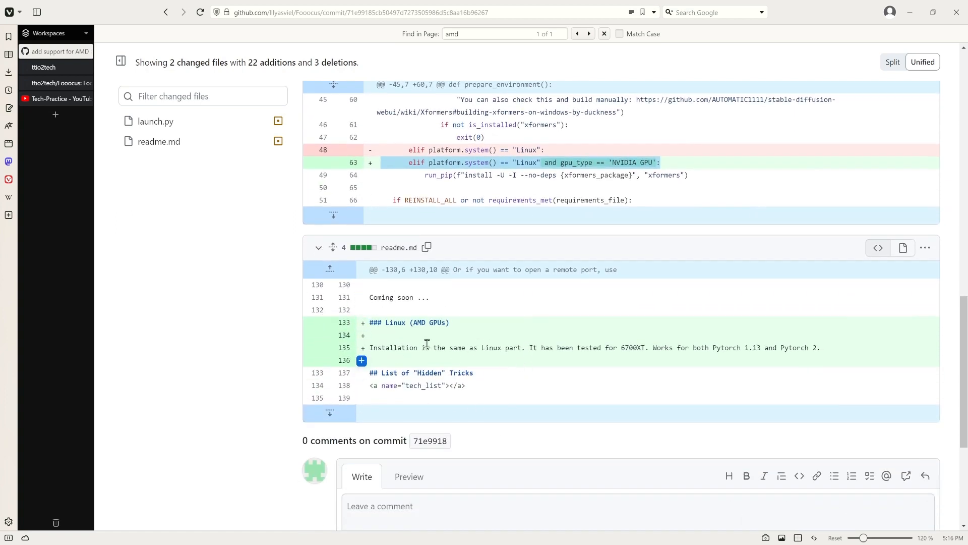
{"action": "mouse_move", "coordinate": [426, 347]}
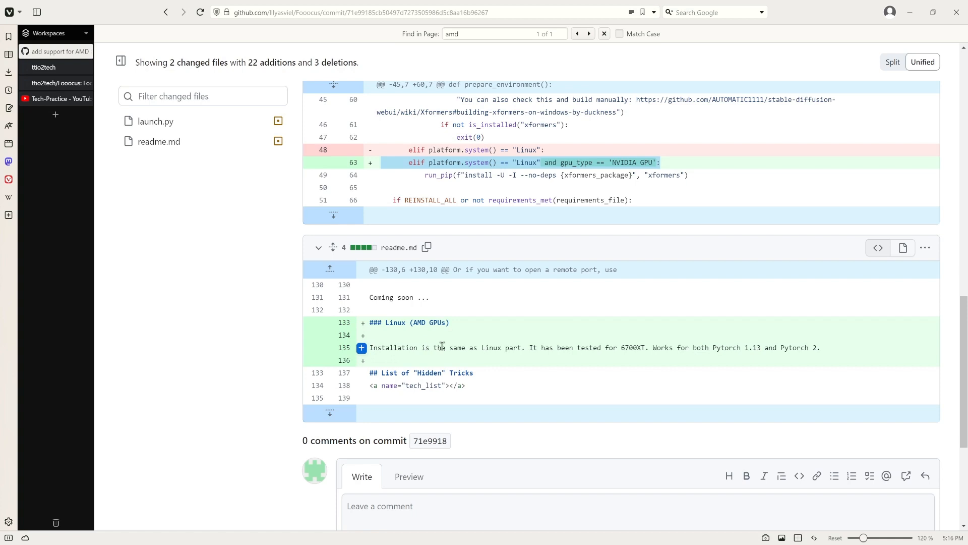
{"action": "scroll", "scroll_direction": "up", "scroll_amount": 3}
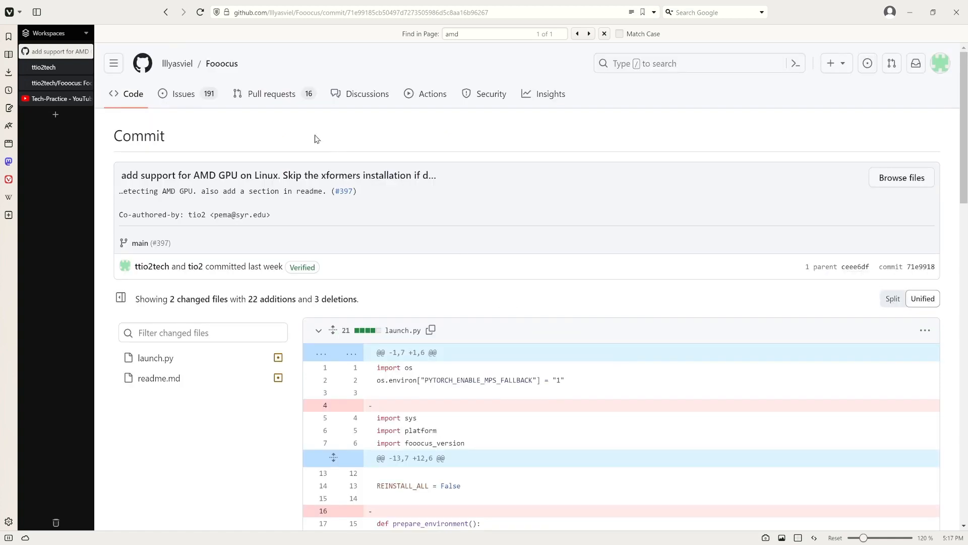
{"action": "mouse_move", "coordinate": [263, 146]}
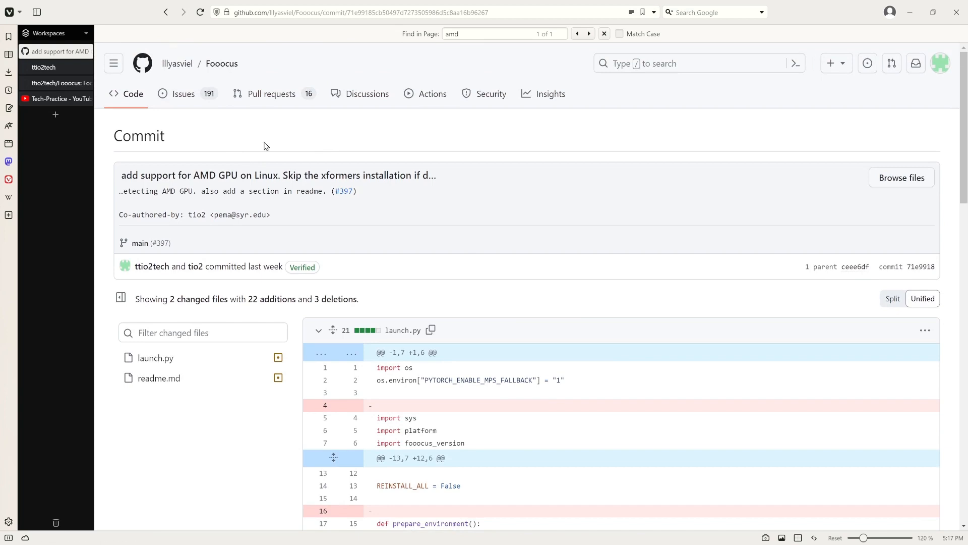
{"action": "mouse_move", "coordinate": [143, 82]}
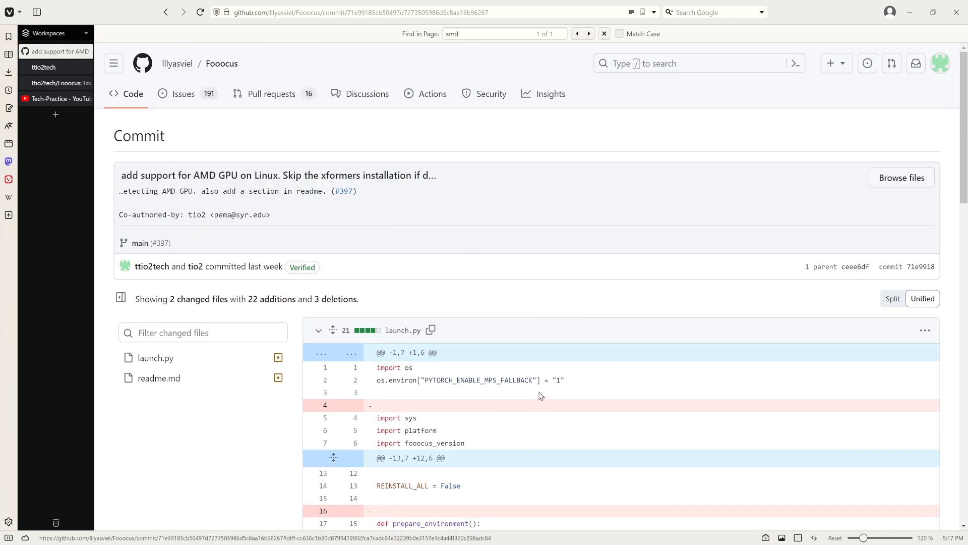
{"action": "mouse_move", "coordinate": [276, 165]}
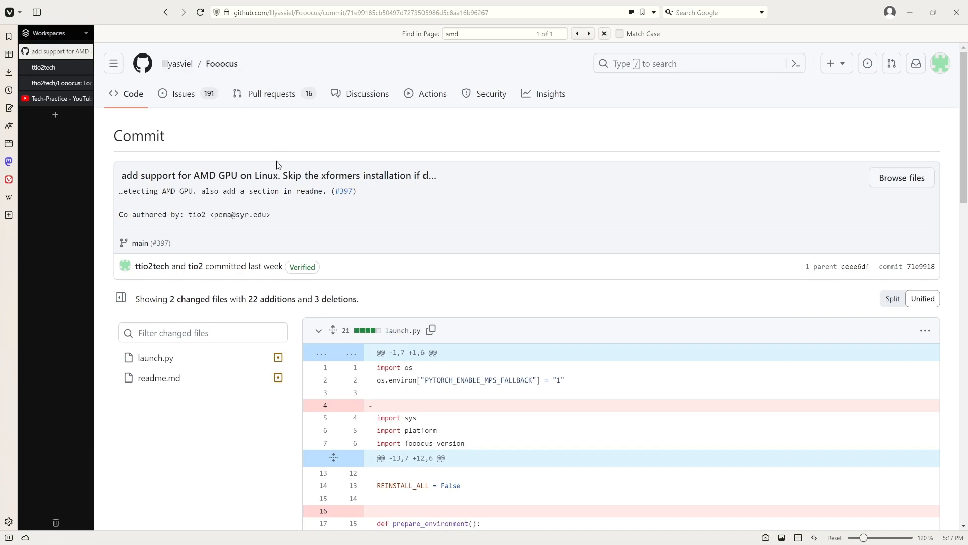
{"action": "mouse_move", "coordinate": [130, 99]}
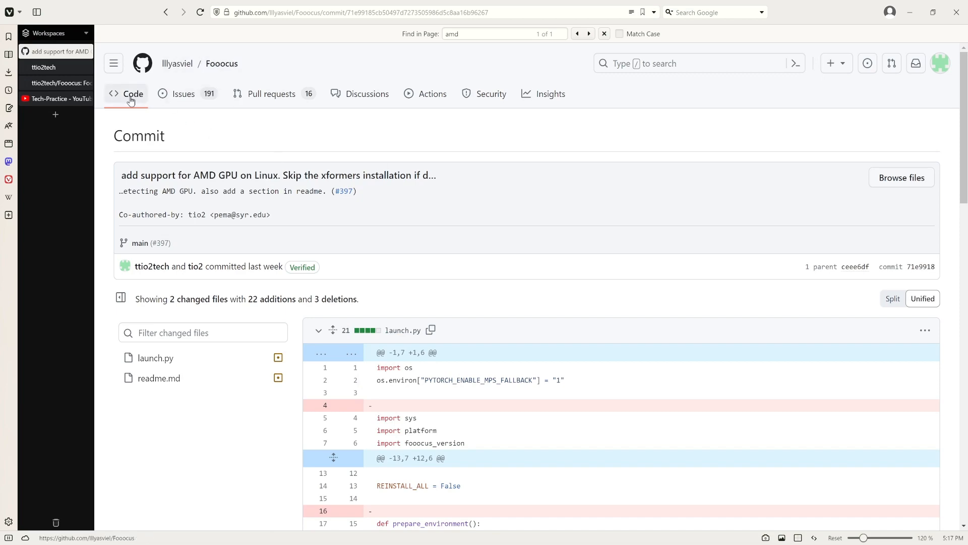
Step: Browse the Fooocus repository home page, then return to Tech-Practice's YouTube Videos tab
{"action": "left_click", "coordinate": [132, 93]}
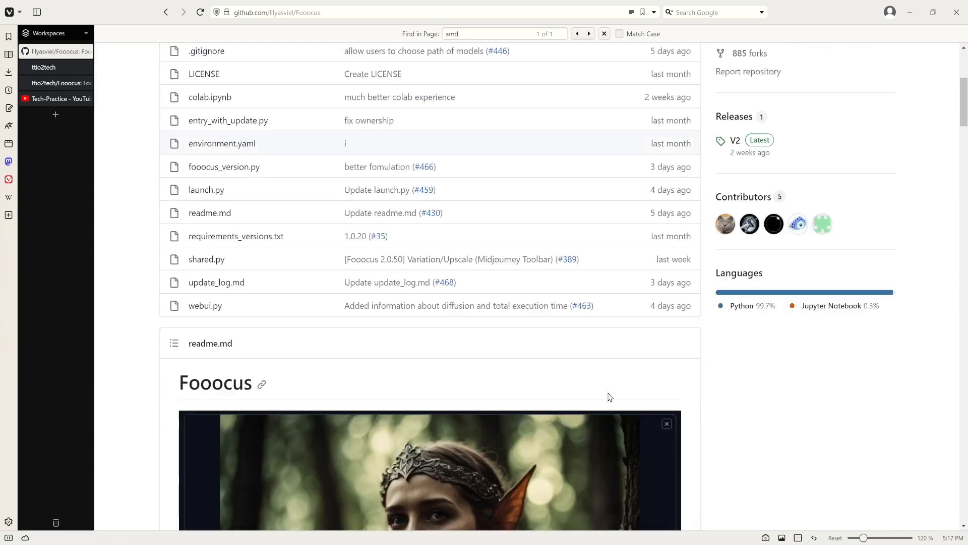
{"action": "scroll", "scroll_direction": "down", "scroll_amount": 3}
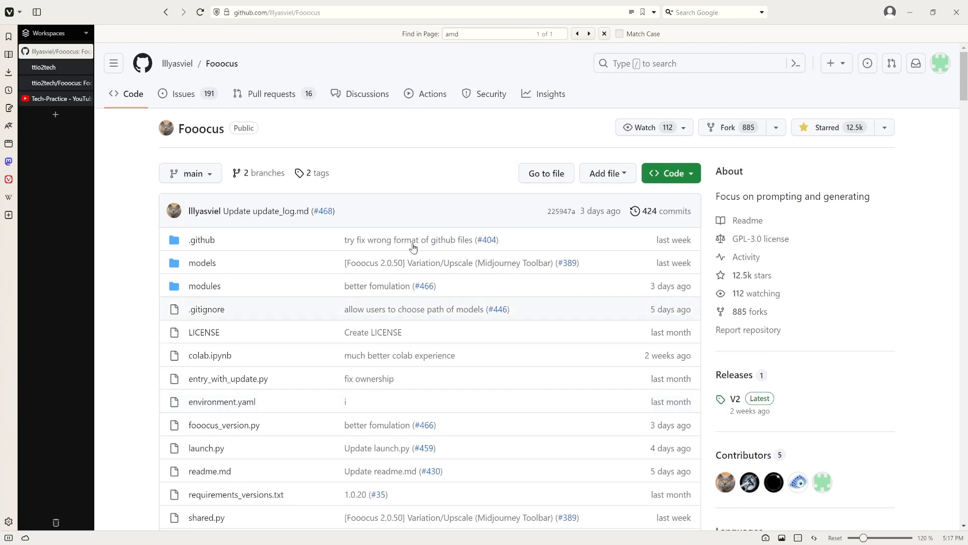
{"action": "mouse_move", "coordinate": [500, 197]}
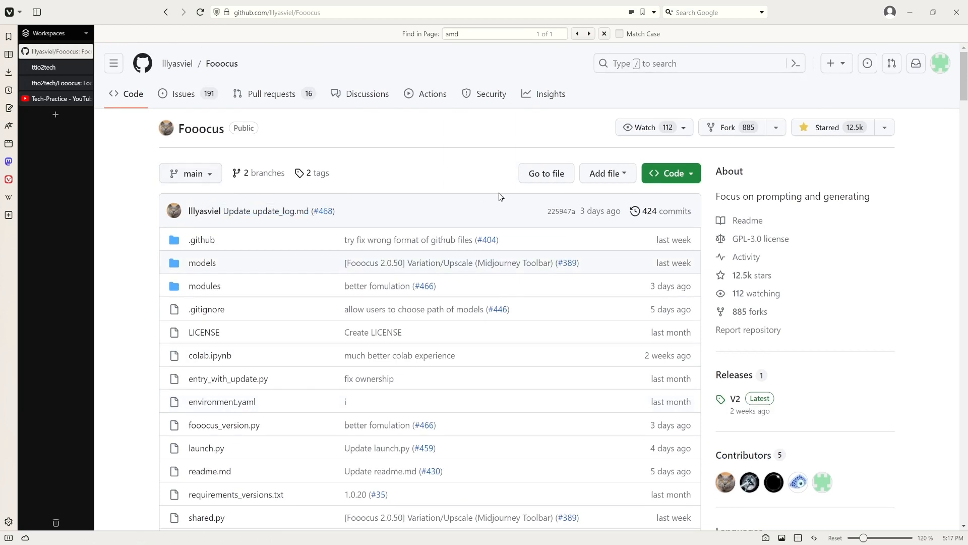
{"action": "mouse_move", "coordinate": [859, 325]}
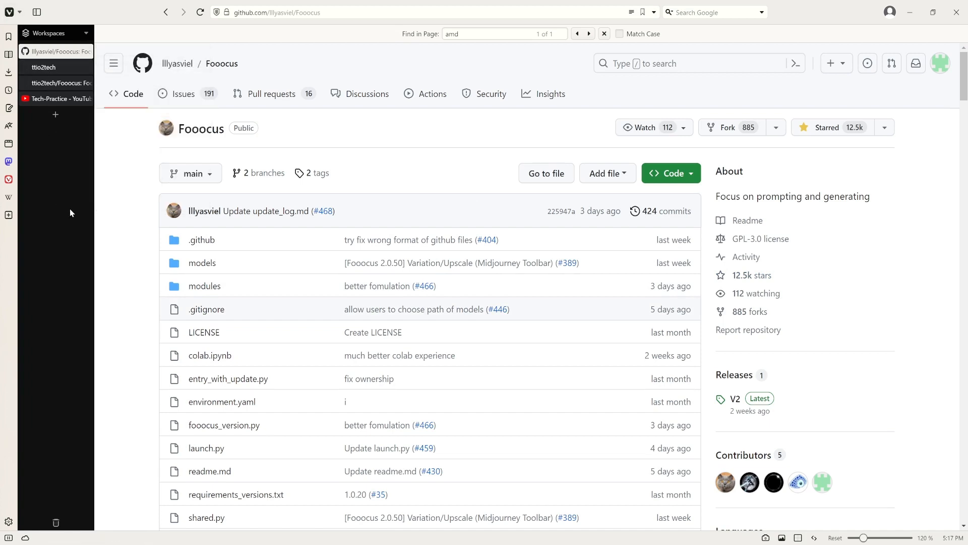
{"action": "mouse_move", "coordinate": [130, 192]}
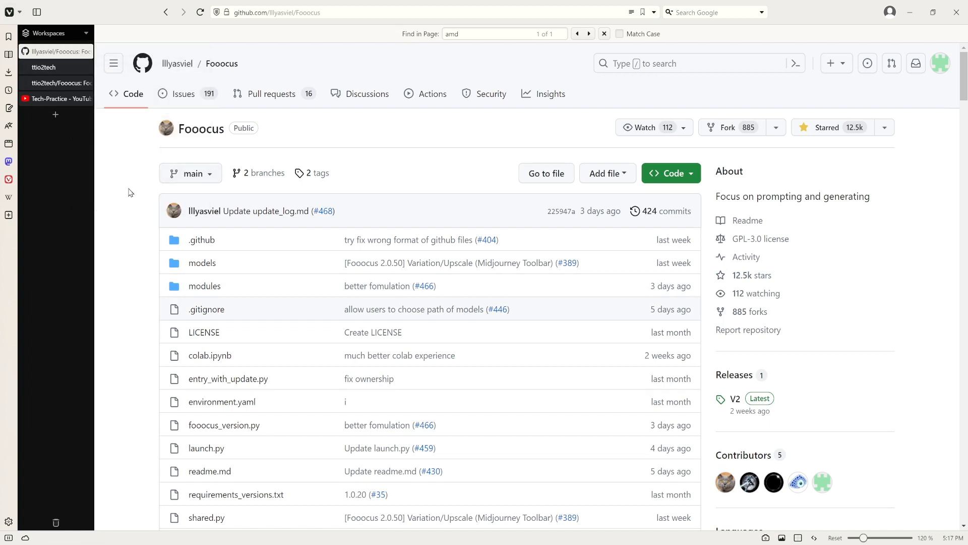
{"action": "mouse_move", "coordinate": [113, 233]}
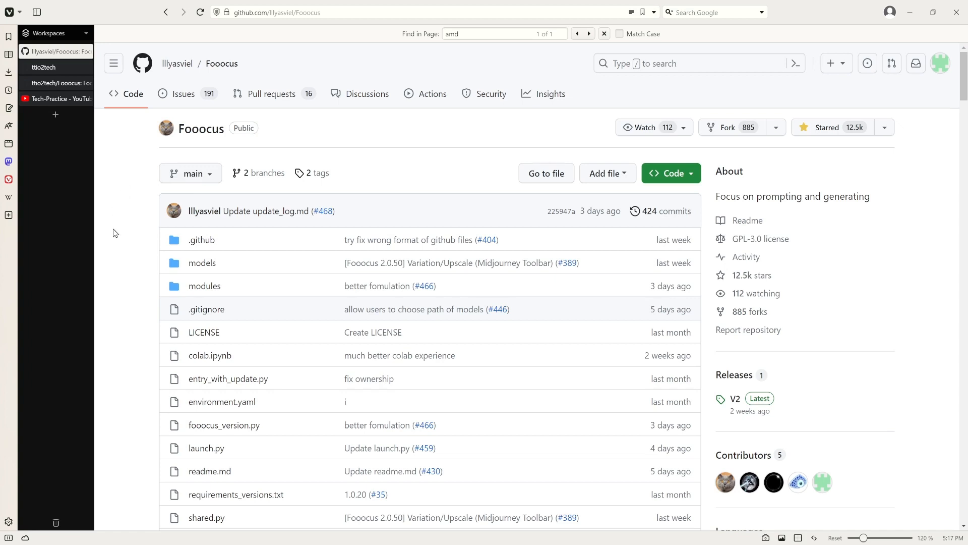
{"action": "mouse_move", "coordinate": [120, 242]}
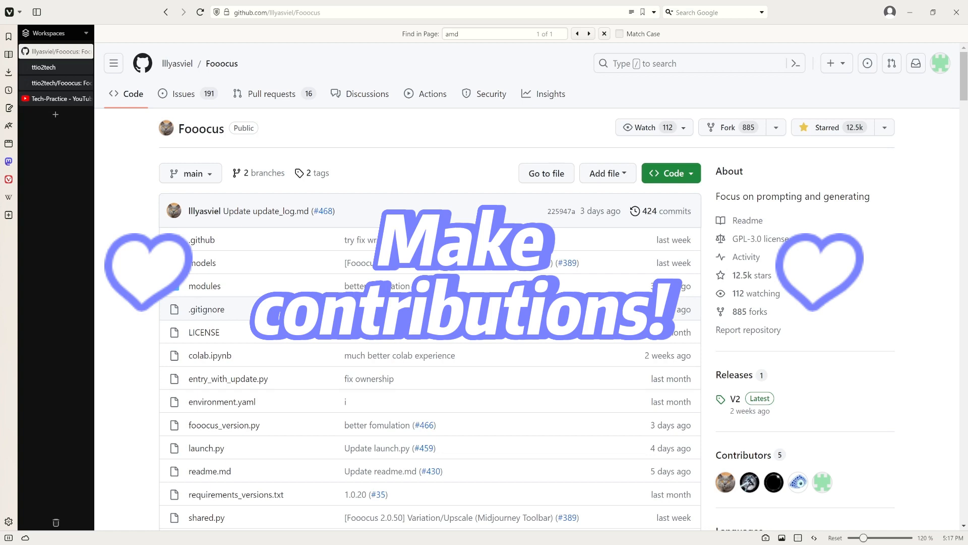
{"action": "mouse_move", "coordinate": [314, 109]}
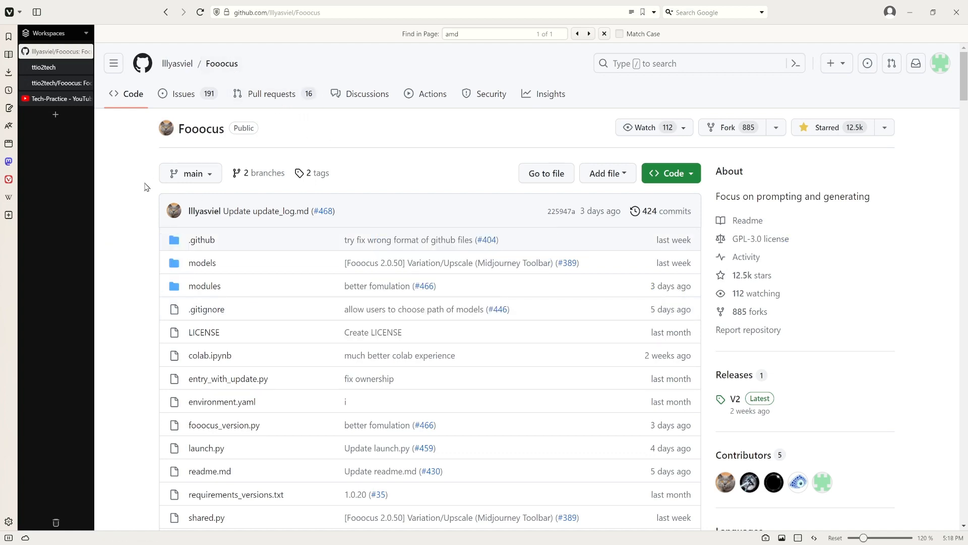
{"action": "left_click", "coordinate": [60, 99]}
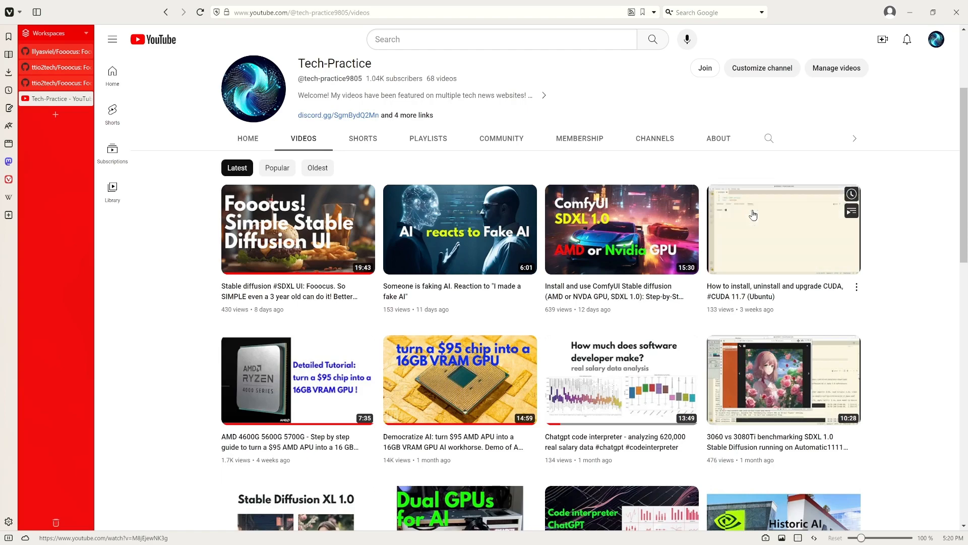